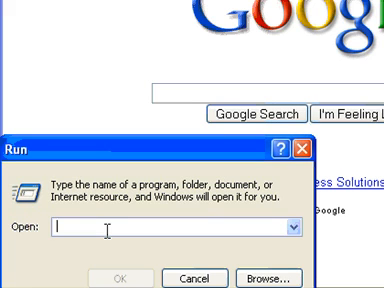
text(cmd)
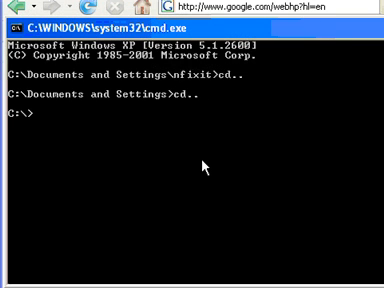
text(c)
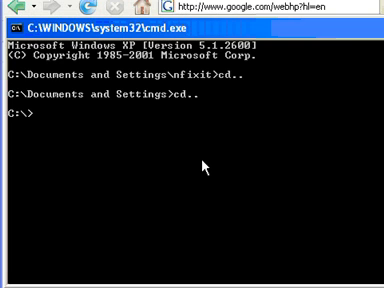
text(chkdsk c)
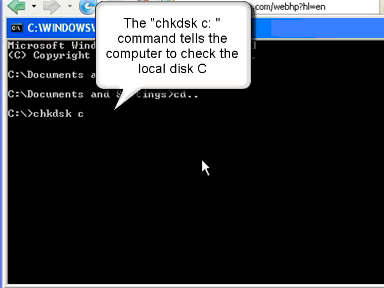
text(:/)
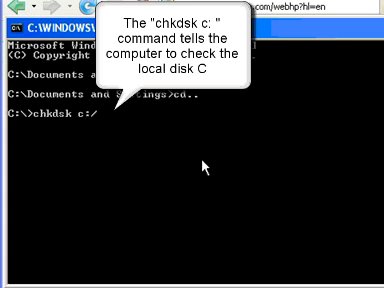